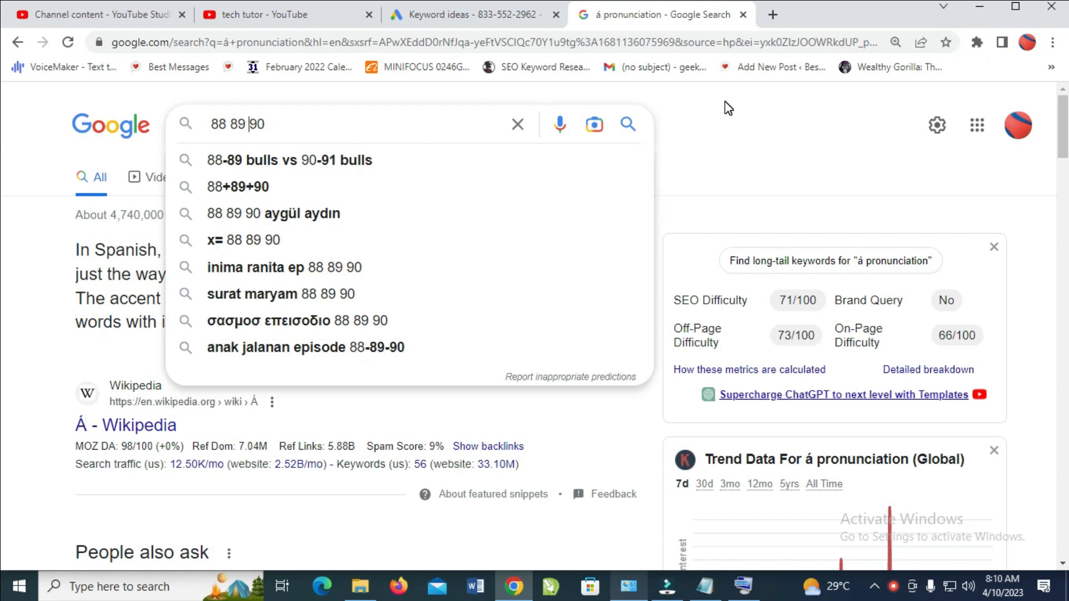
pyautogui.moveTo(578, 141)
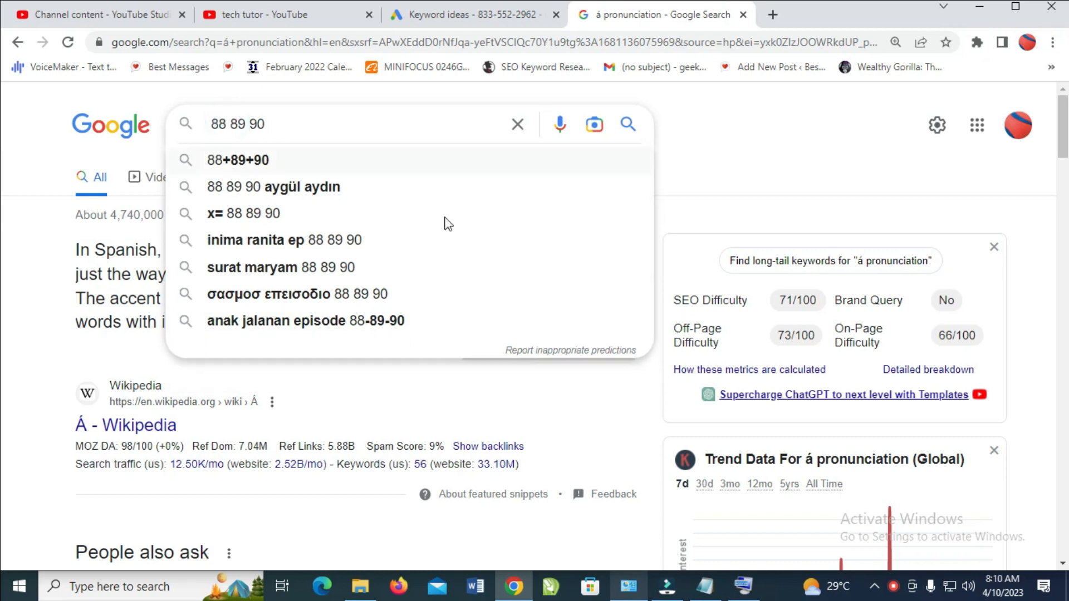
# Step: Bring up the Windows On-Screen Keyboard over the Google page showing '88 89 90'
pyautogui.click(745, 585)
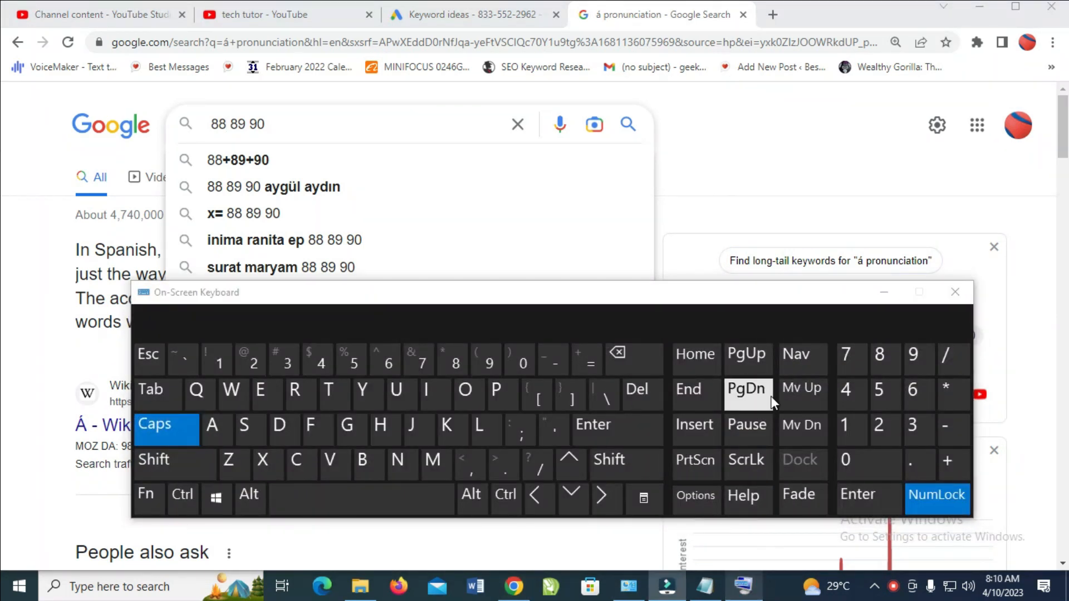
# Step: Turn off Caps and place the insertion point to enter ÷ (Alt 0247) between the numbers
pyautogui.click(166, 424)
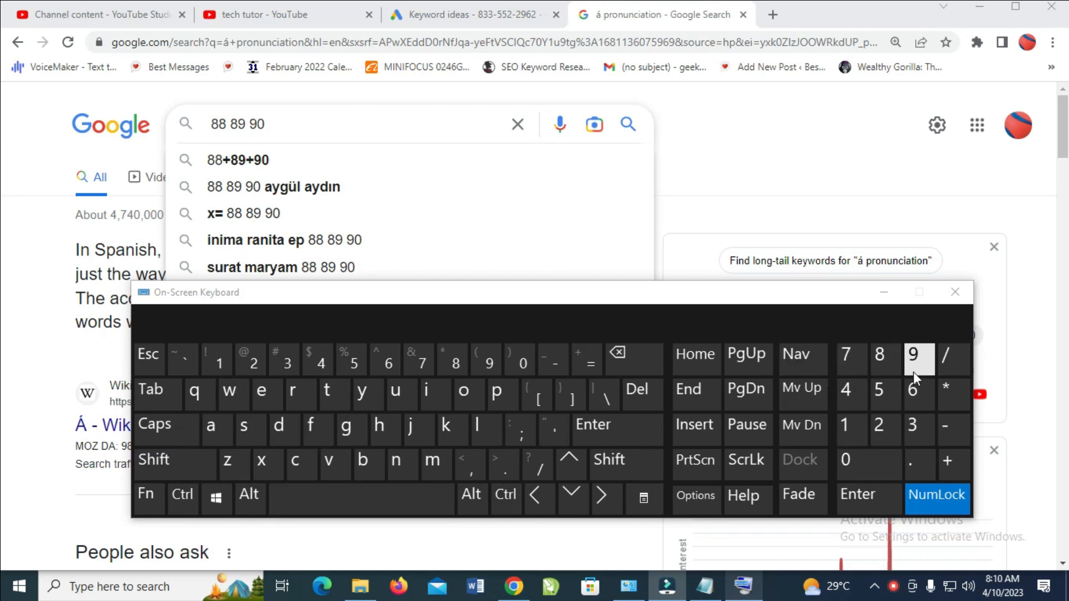
pyautogui.moveTo(913, 388)
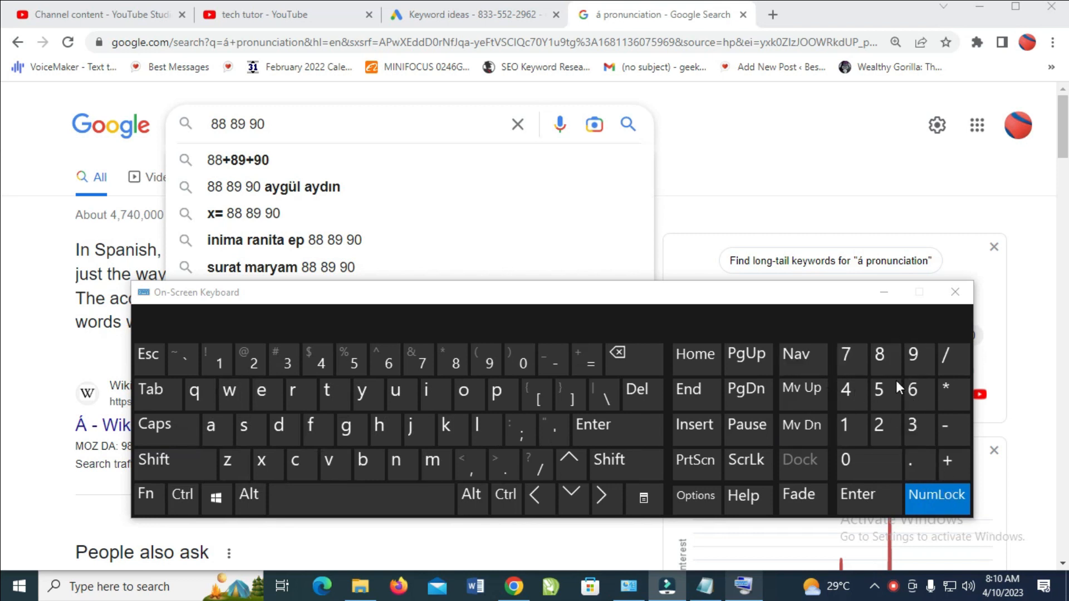
pyautogui.moveTo(750, 396)
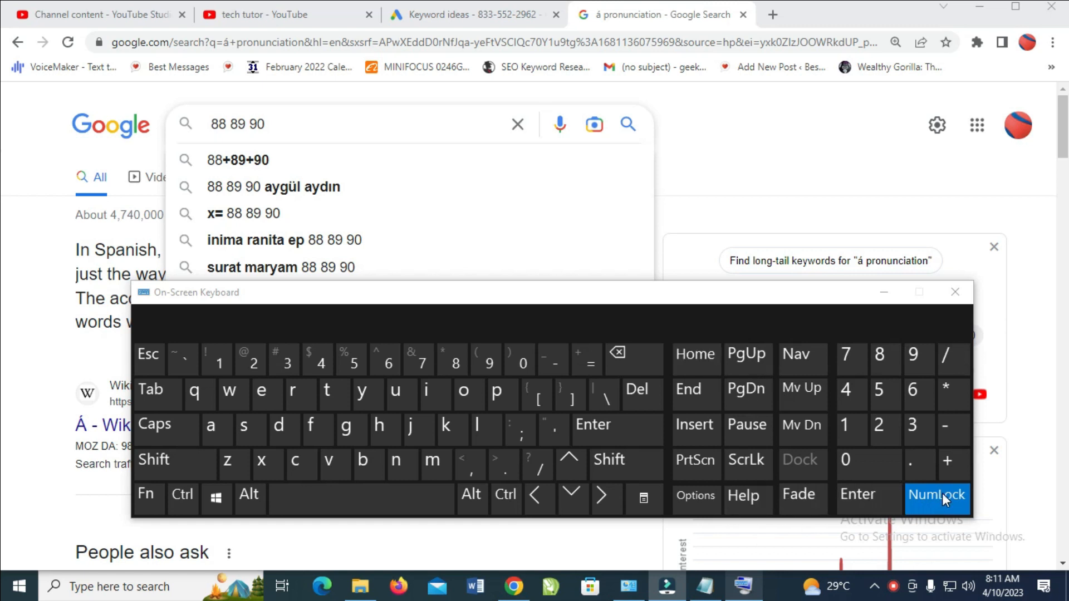
pyautogui.moveTo(470, 495)
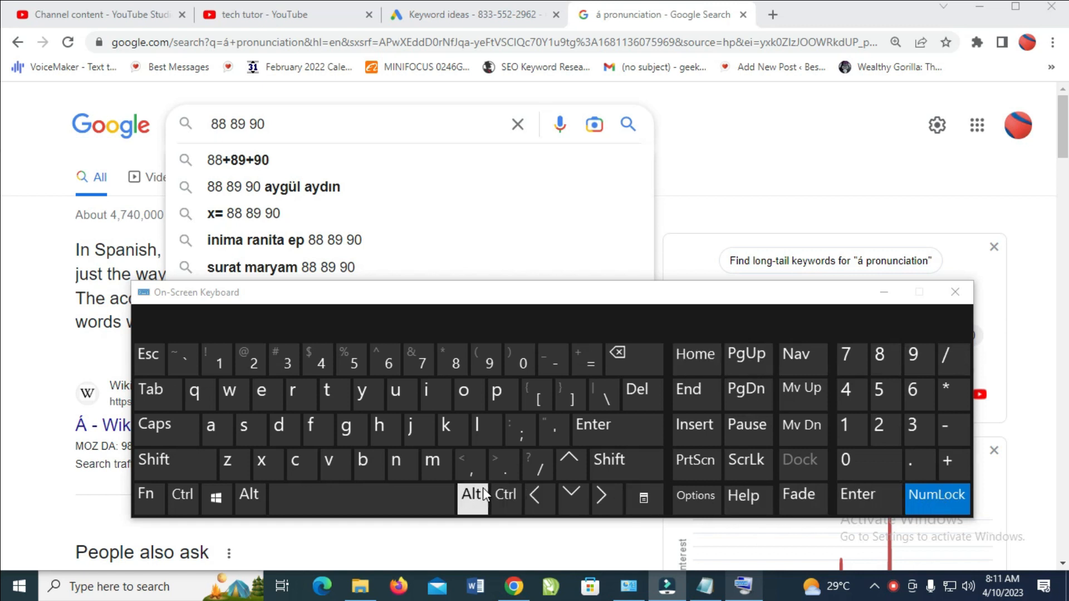
pyautogui.moveTo(878, 427)
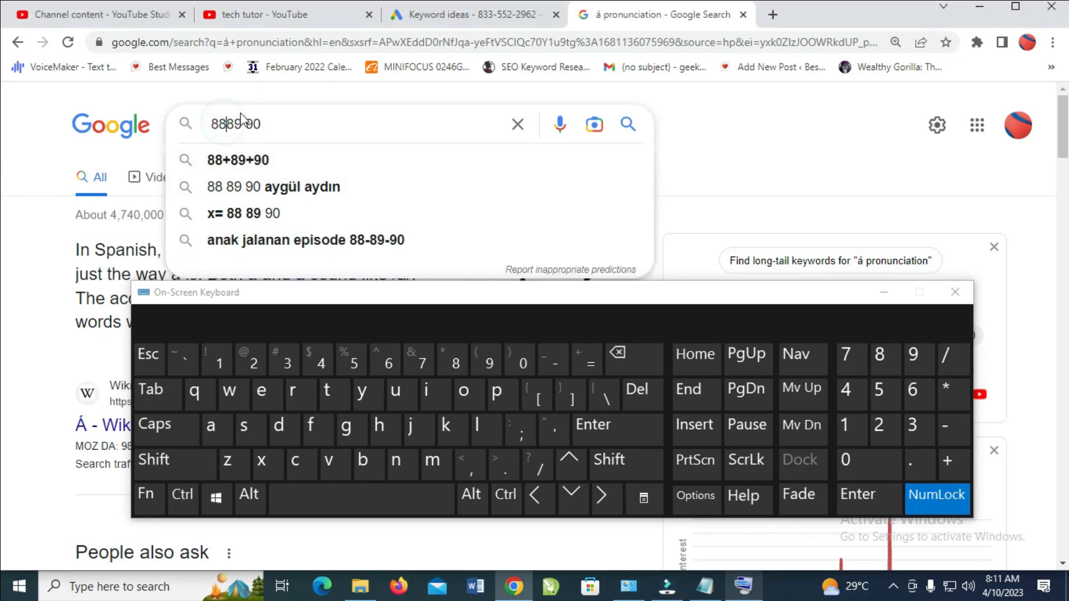
pyautogui.click(249, 495)
pyautogui.write('+89+')
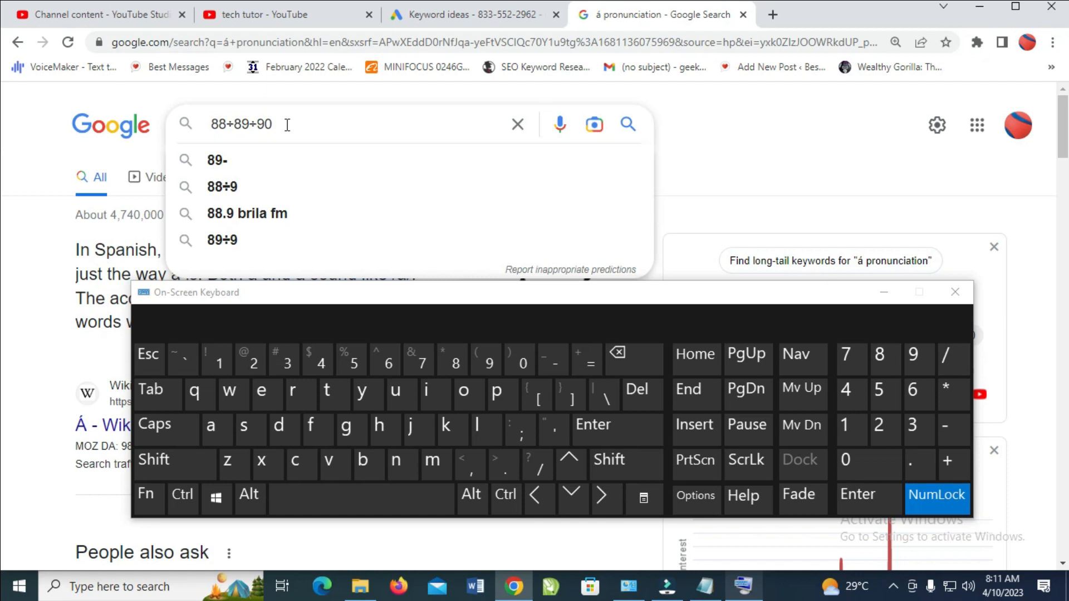
pyautogui.moveTo(645, 313)
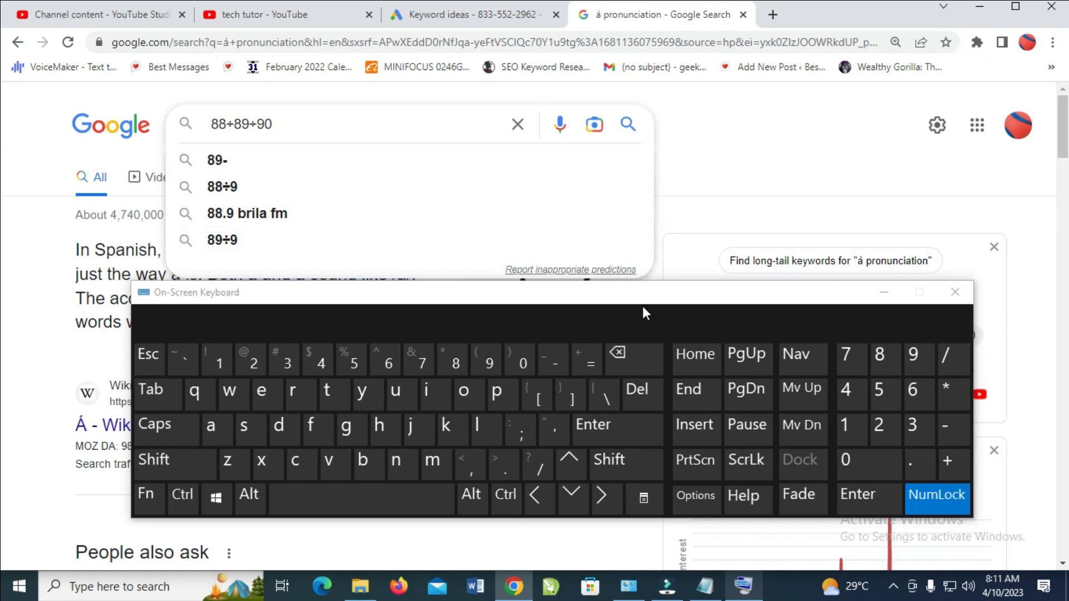